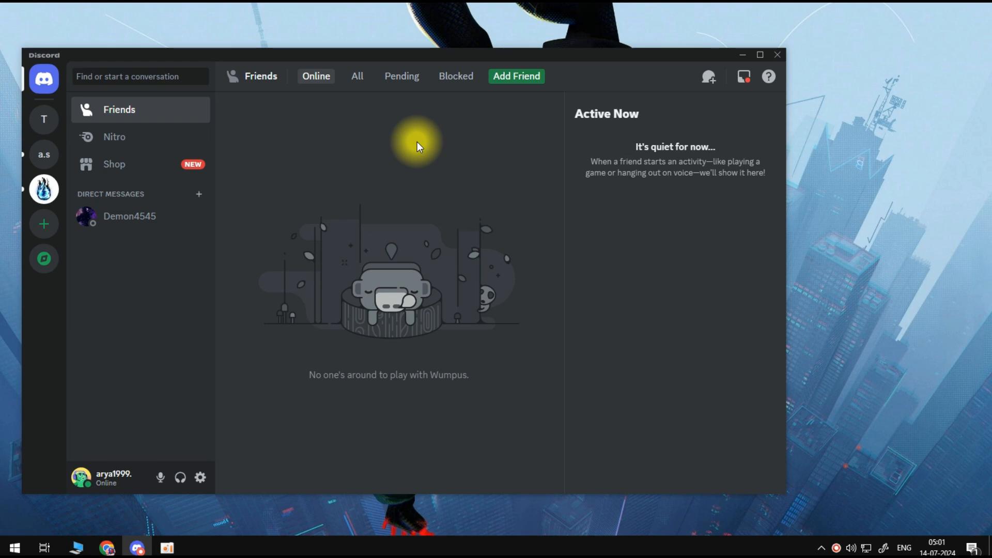
pyautogui.moveTo(334, 260)
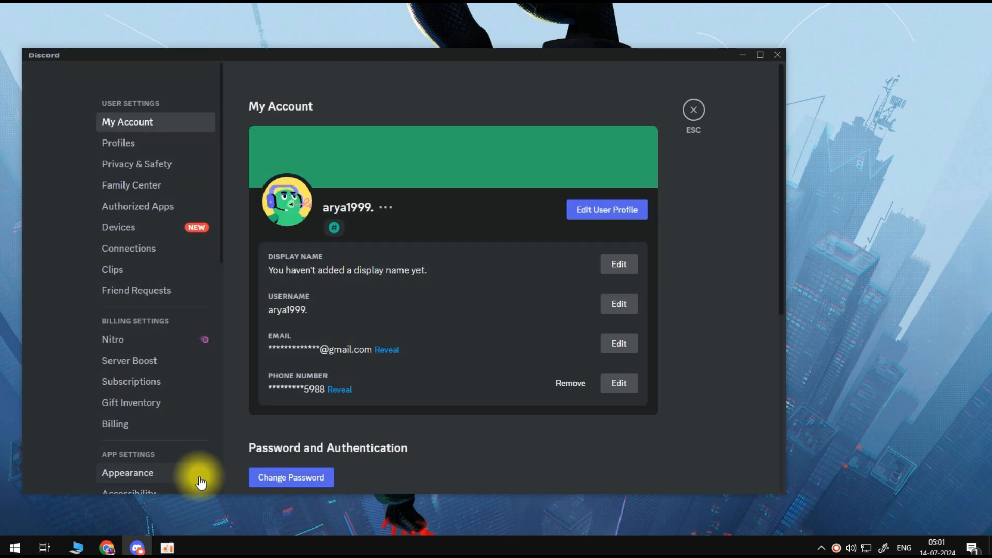
pyautogui.moveTo(168, 297)
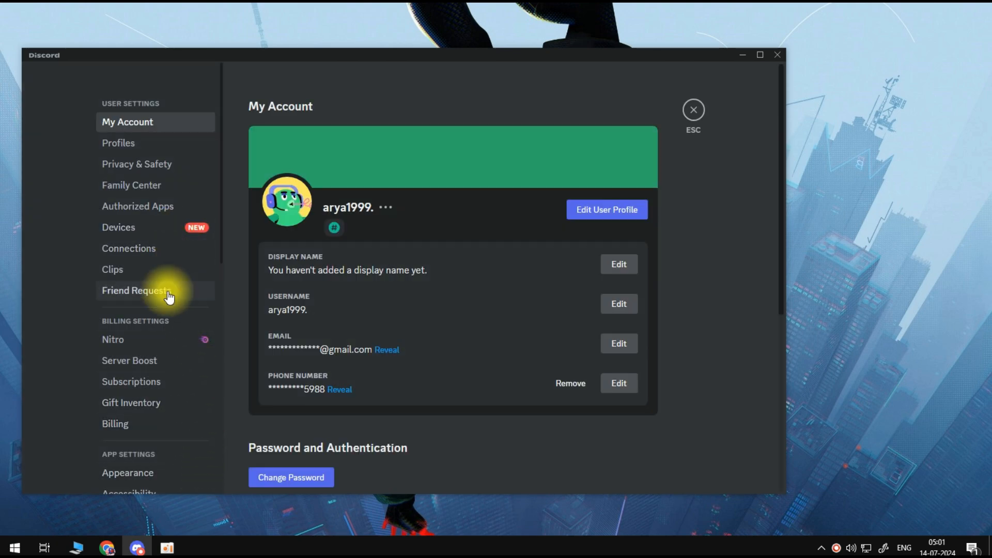
# - Scroll the settings sidebar to Log Out and confirm logging out of the account
pyautogui.scroll(-3)
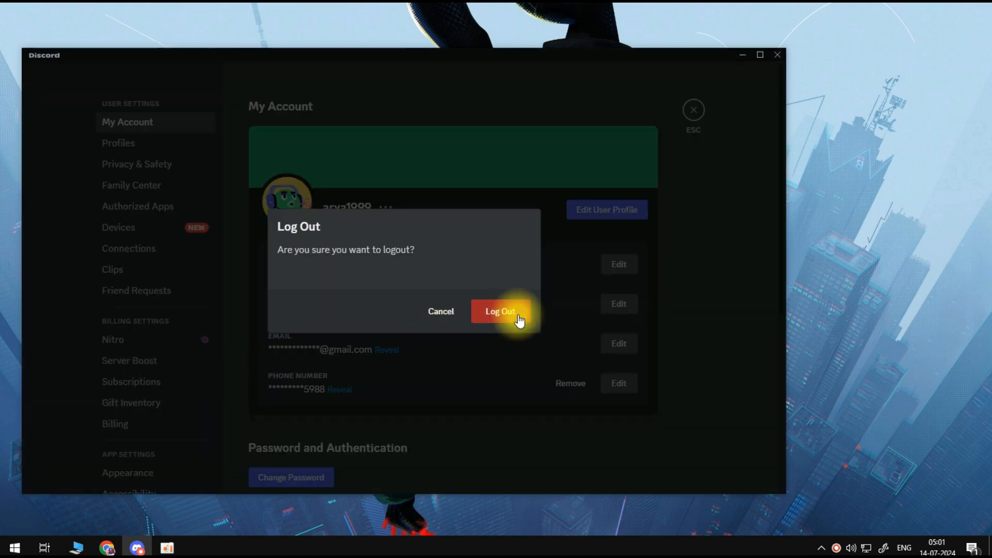
pyautogui.click(500, 311)
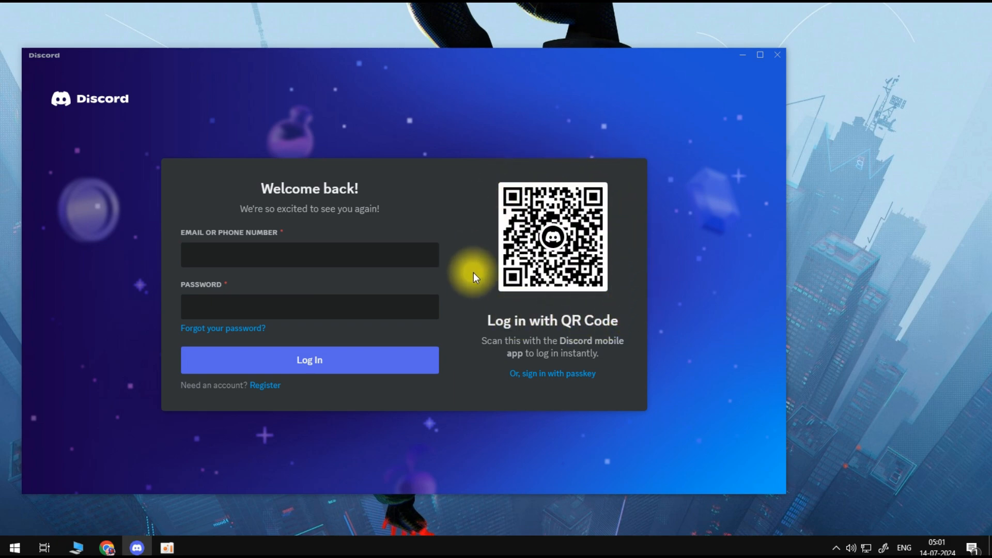
pyautogui.moveTo(626, 299)
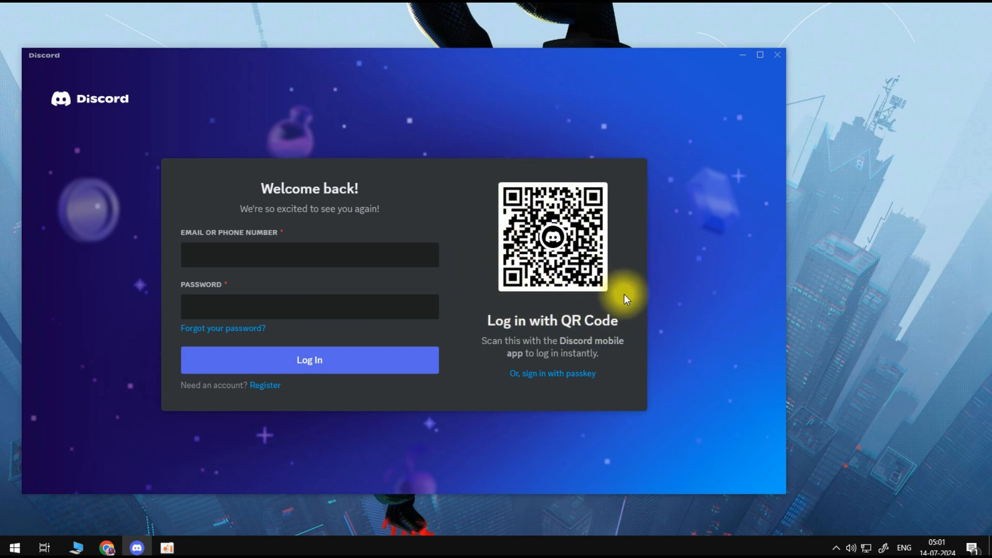
pyautogui.moveTo(643, 315)
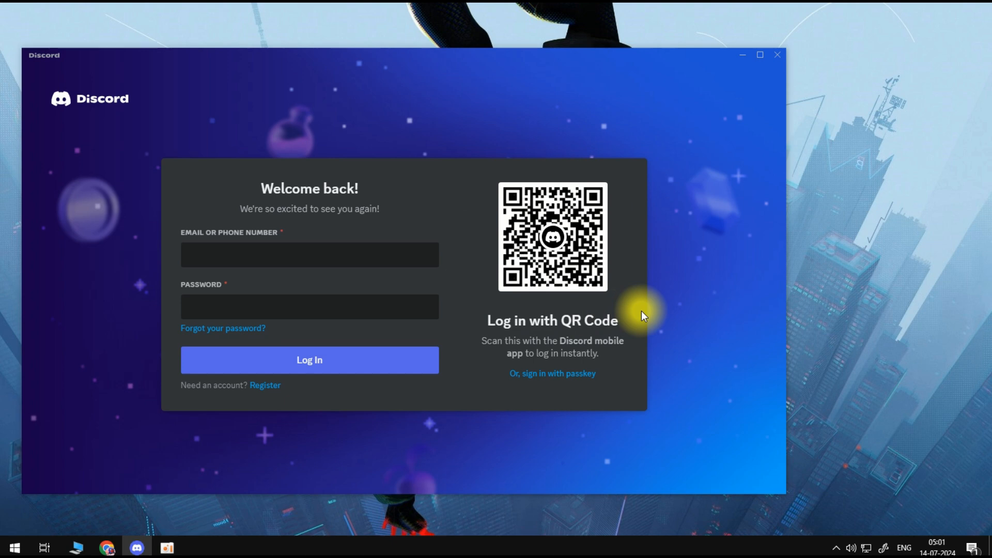
pyautogui.moveTo(519, 325)
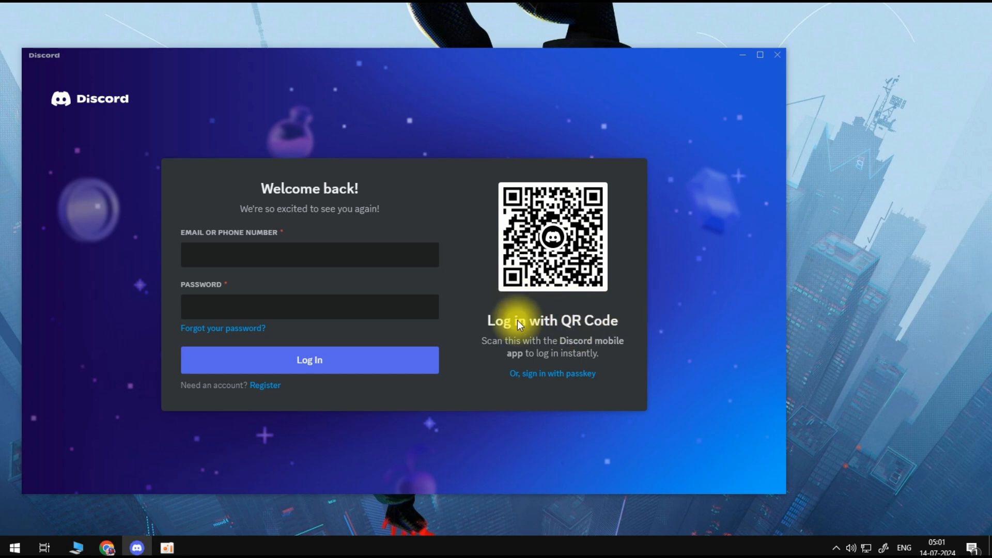
pyautogui.moveTo(573, 329)
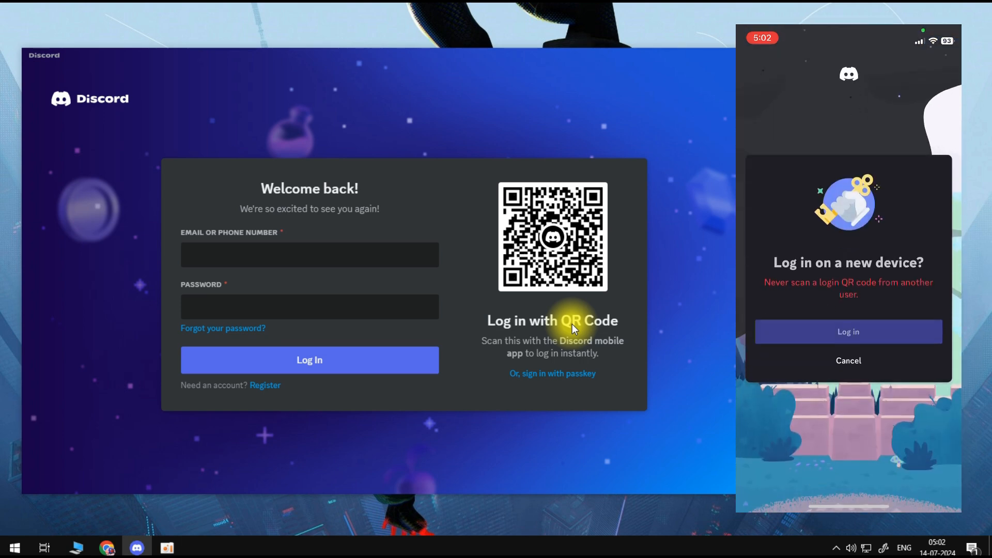
# - Scan the desktop QR code with the phone to reach the new-device login prompt
pyautogui.click(848, 332)
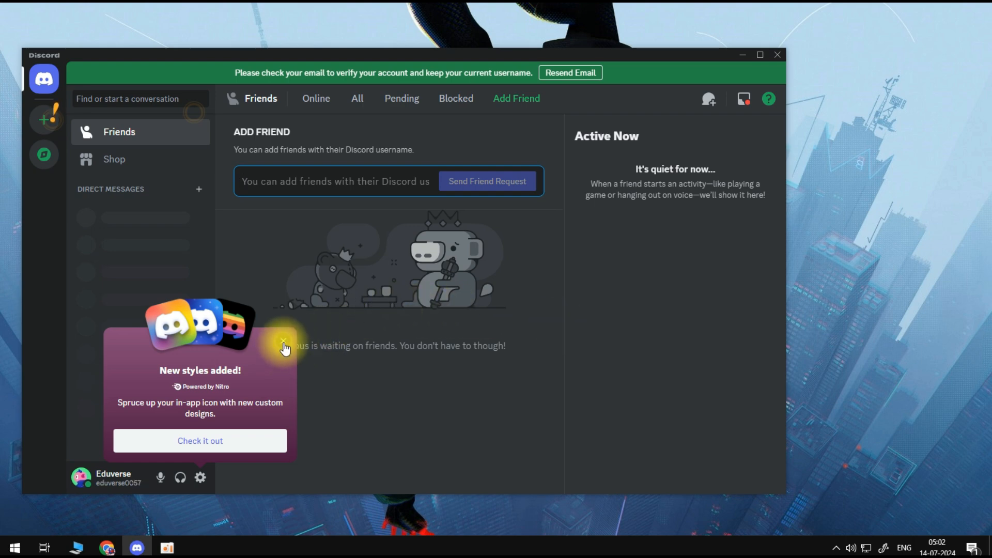
# - Dismiss the 'New styles added' announcement on the newly signed-in account
pyautogui.click(282, 349)
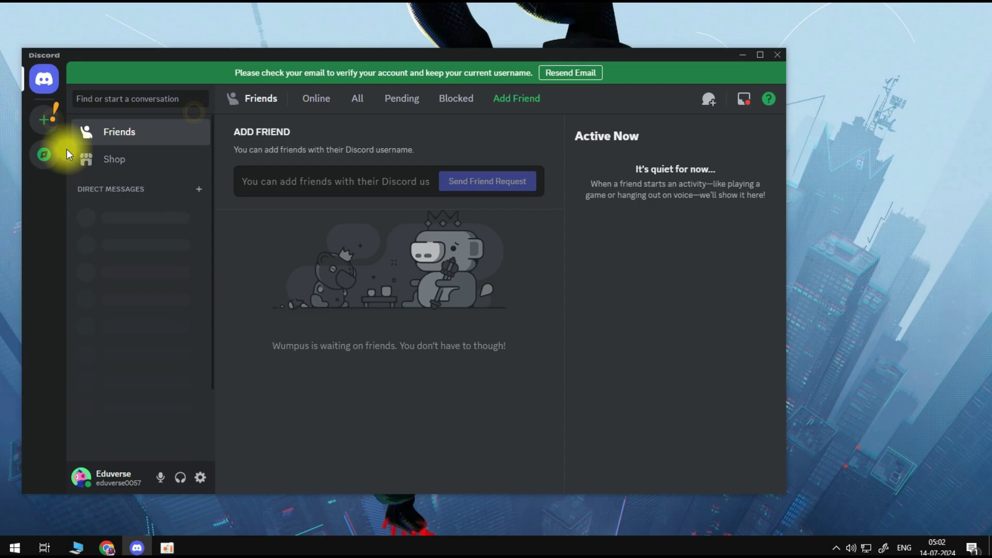